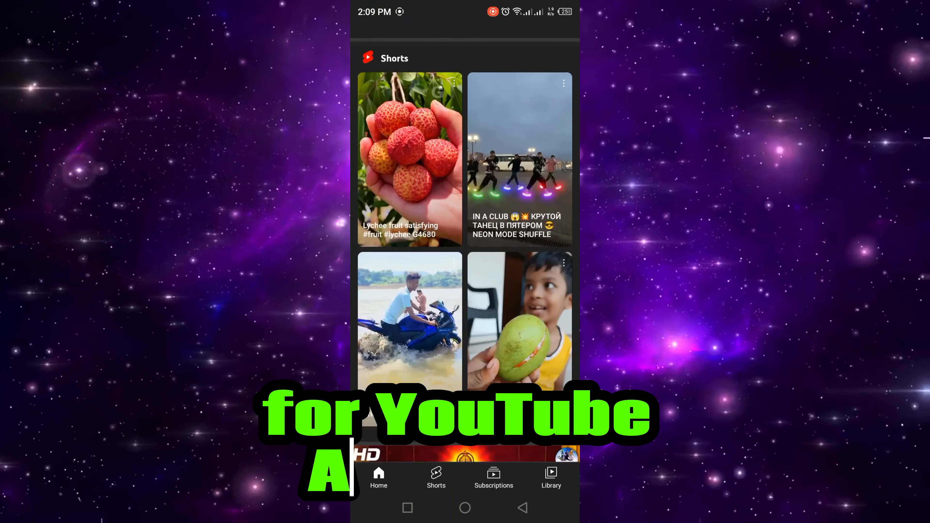
Leave YouTube Vanced and show the app drawer with all installed apps
scroll(down, 3)
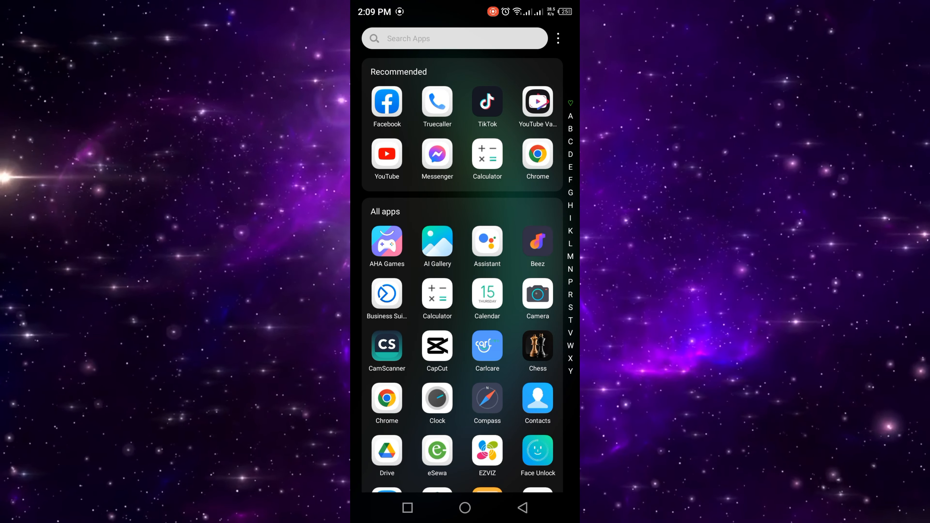
From quick settings, switch Use Wi-Fi off and back on, then return to the app drawer
scroll(down, 3)
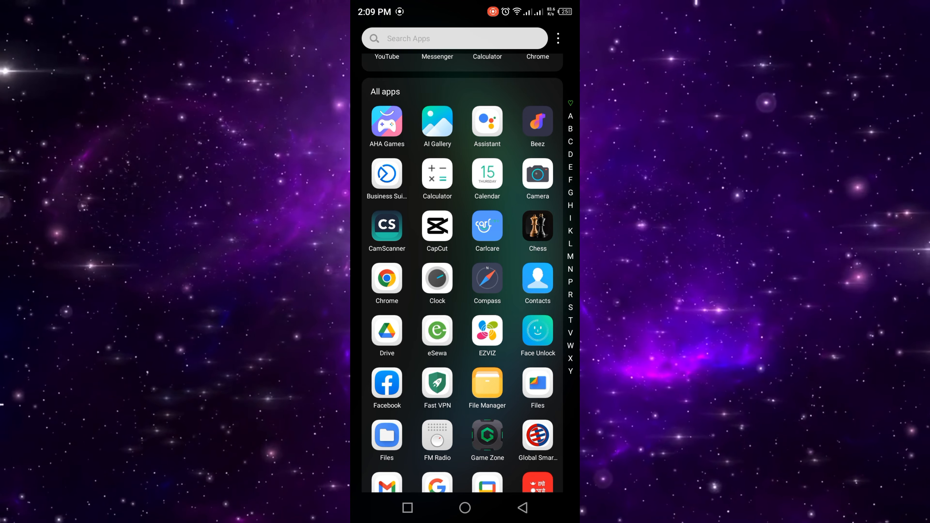
drag(465, 12, 465, 178)
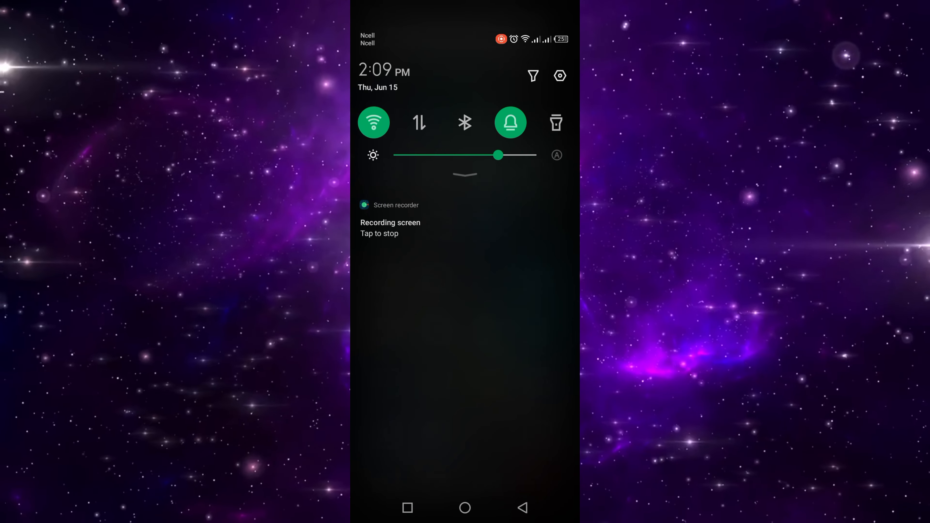
click(373, 122)
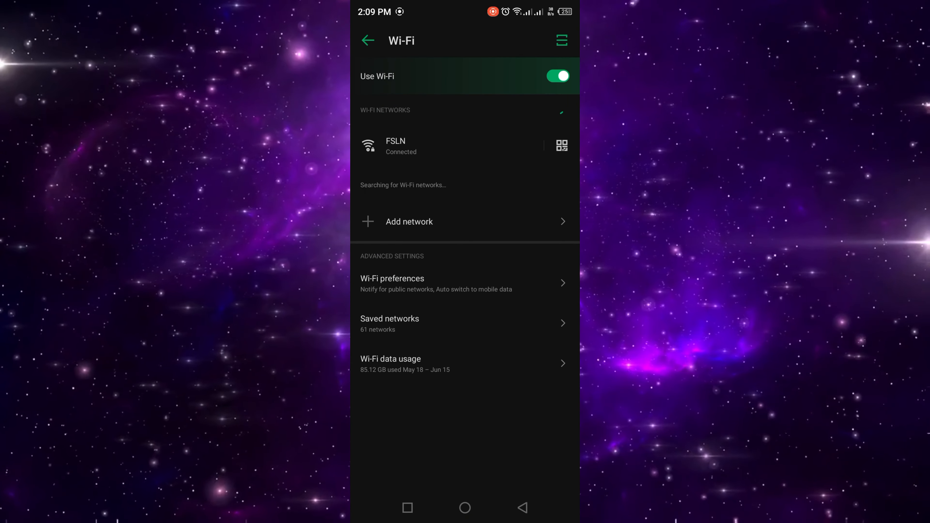
click(401, 146)
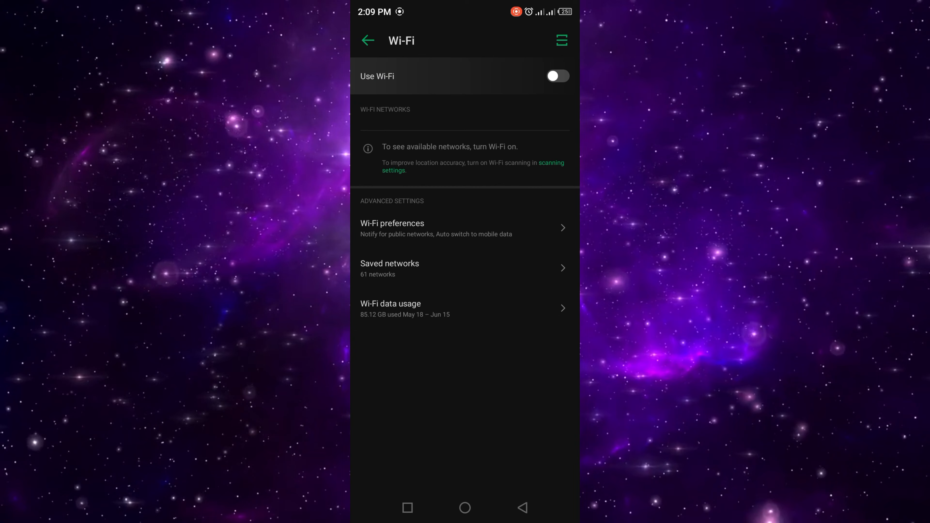
click(558, 76)
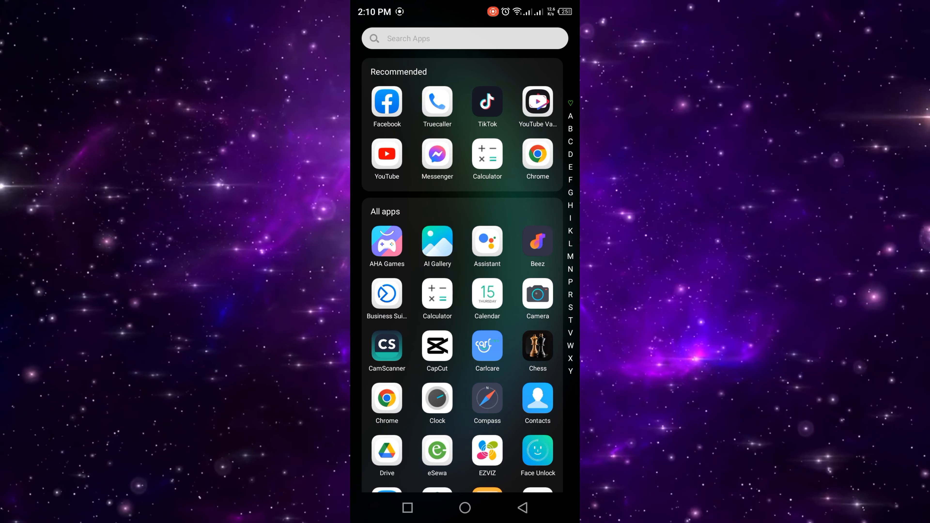
Launch Settings from the drawer search ('Set') and reach App management > App settings
text(Set)
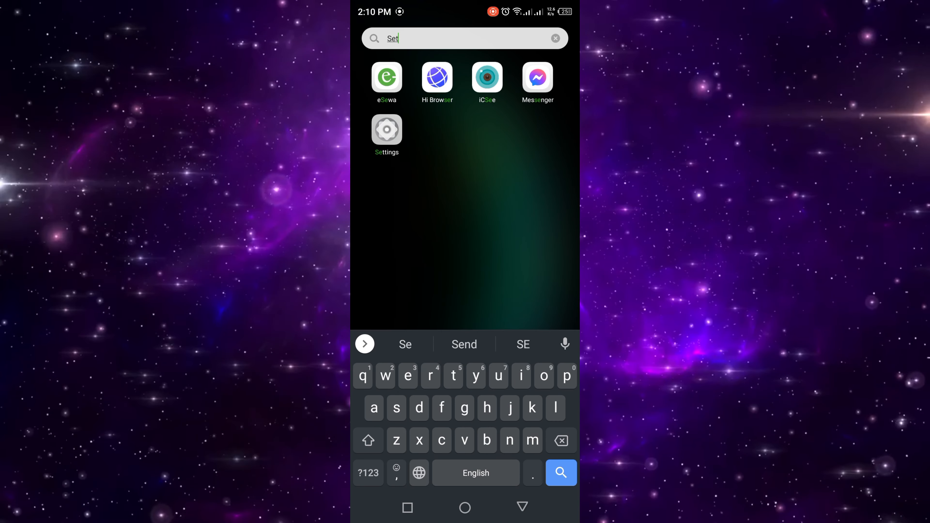
click(387, 129)
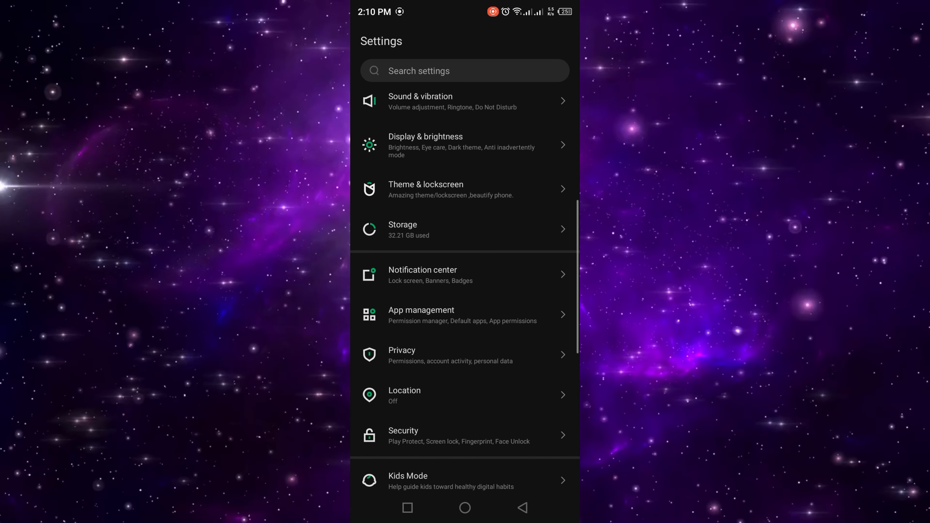
click(421, 309)
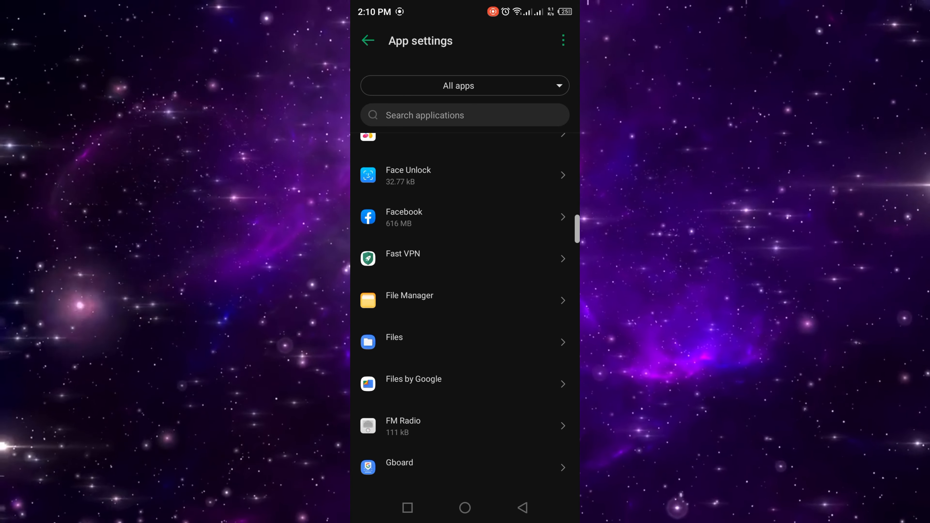
Locate stock YouTube in the app list and open its app info page
scroll(down, 3)
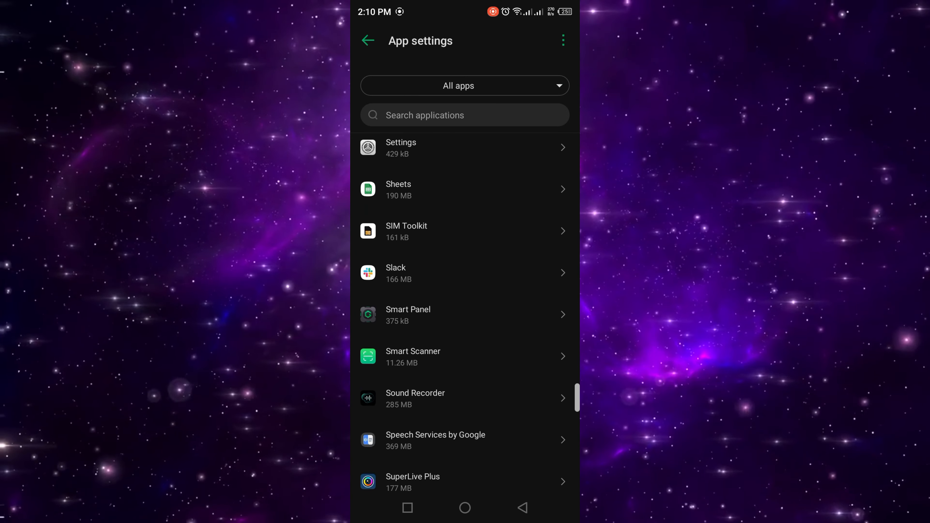
scroll(down, 3)
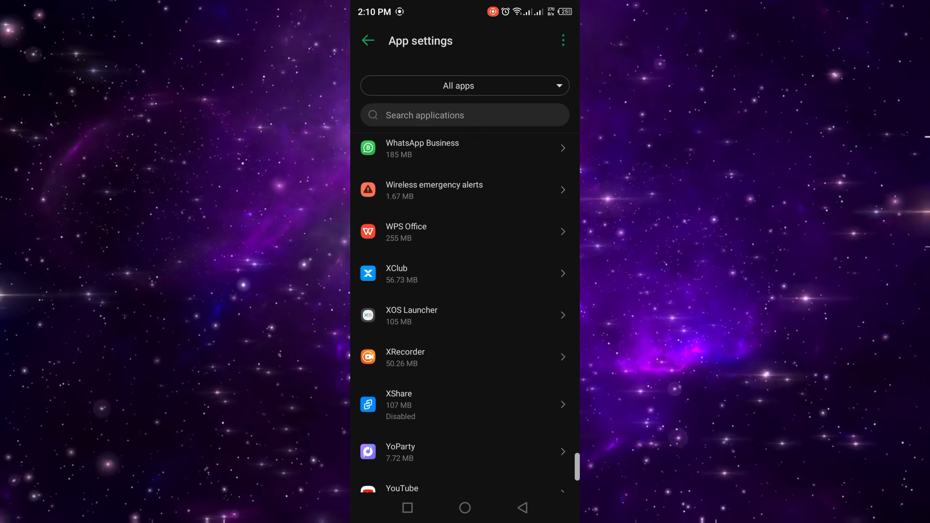
scroll(down, 3)
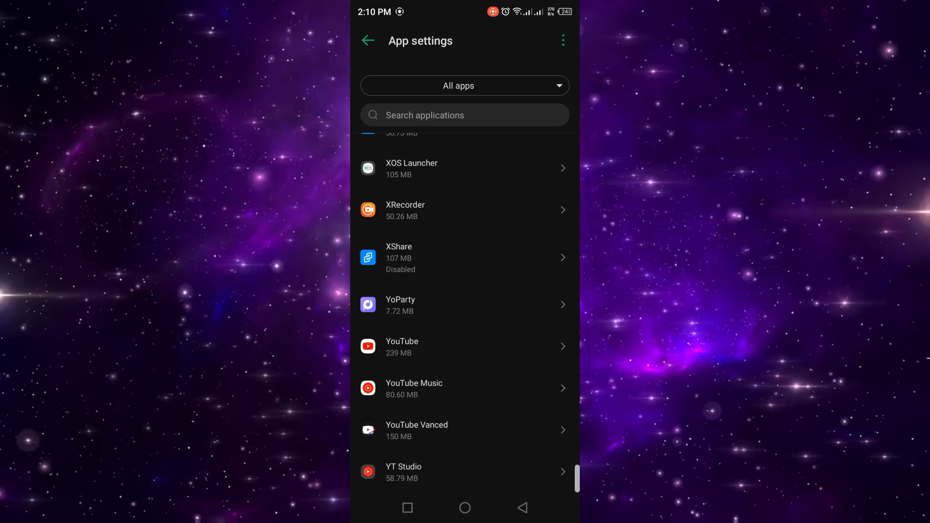
click(402, 346)
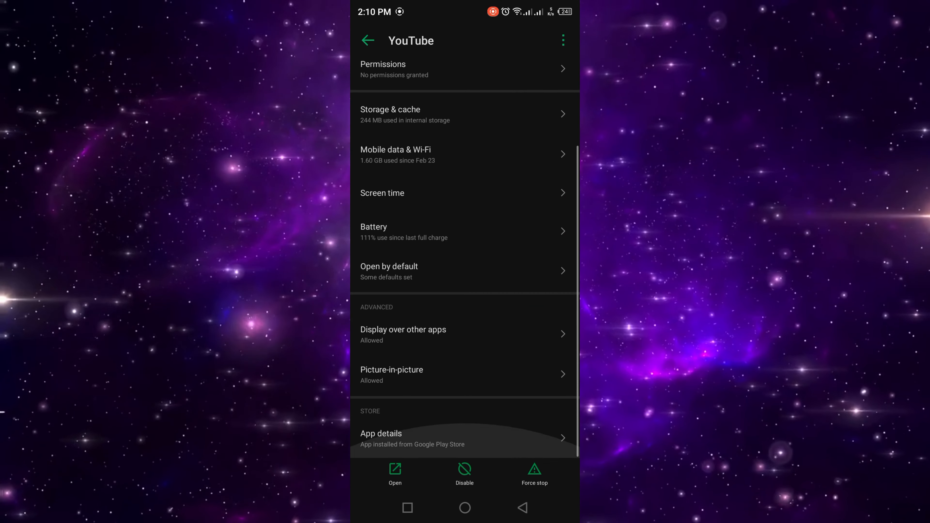
Disable the stock YouTube app, then open YouTube Vanced's app details
scroll(down, 3)
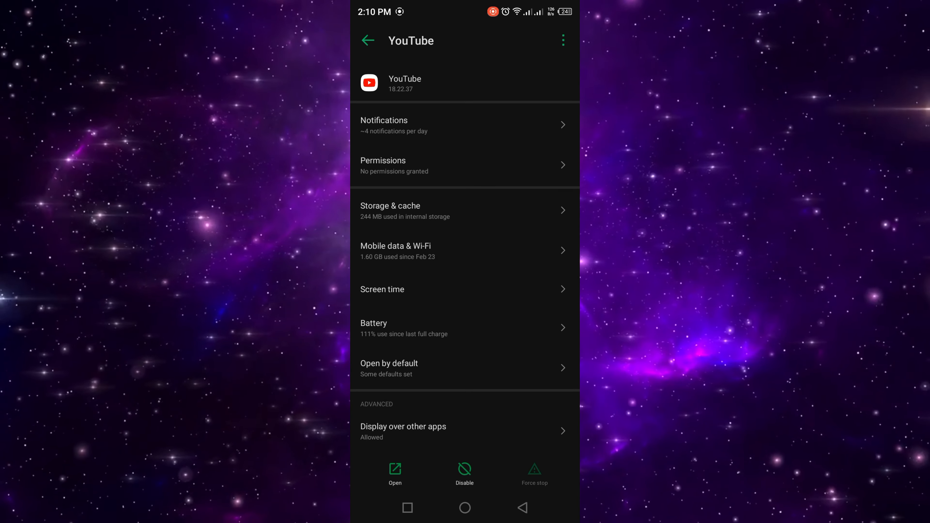
click(464, 470)
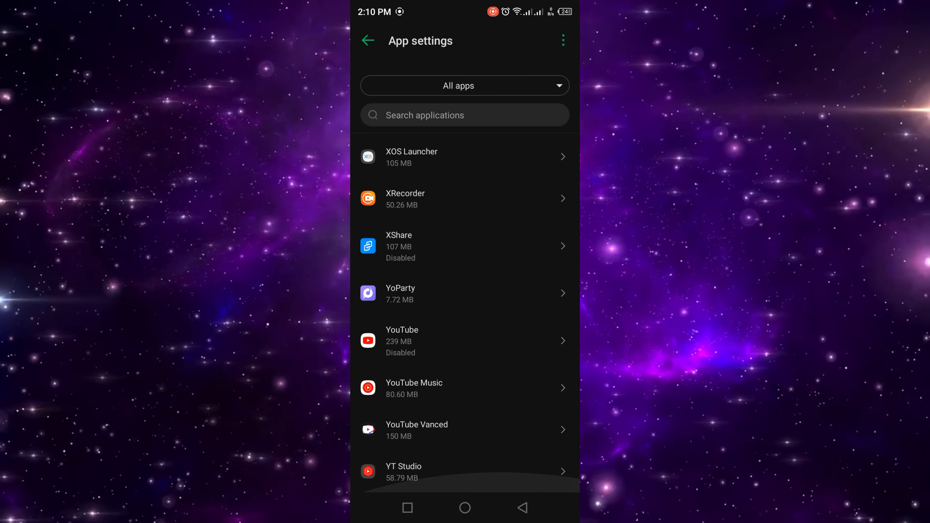
click(417, 424)
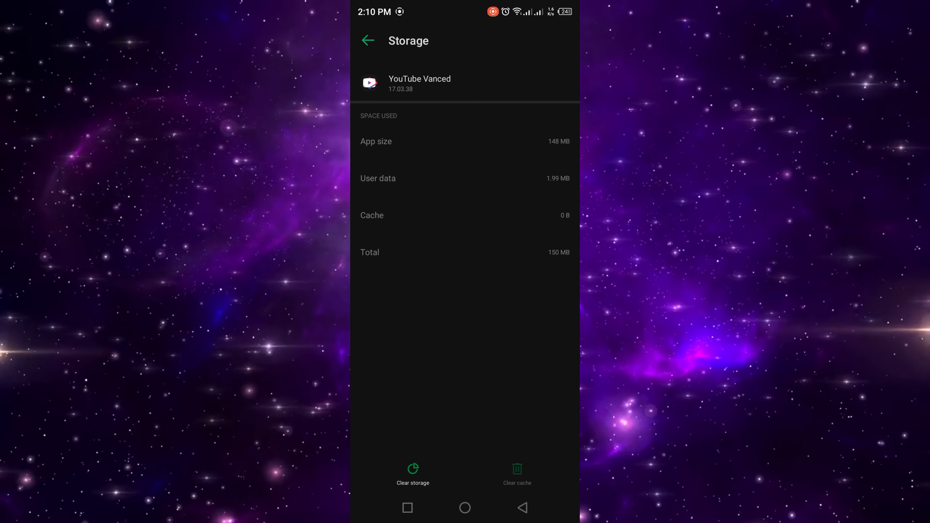
Clear YouTube Vanced's storage and confirm deleting its app data
click(413, 471)
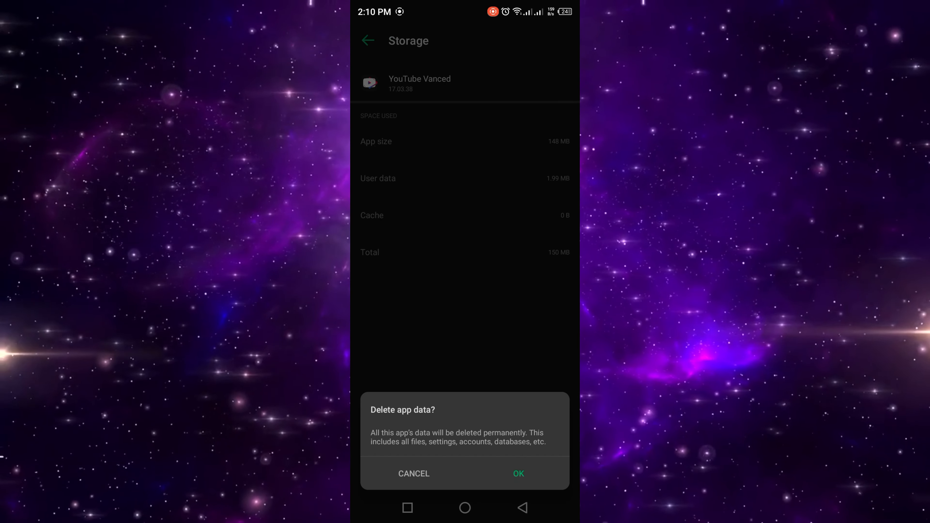
click(518, 474)
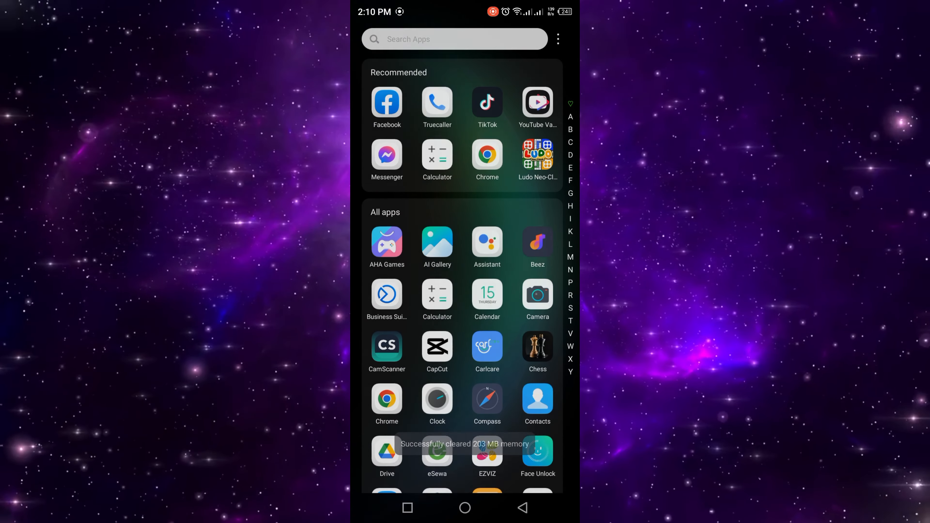
Relaunch YouTube Vanced, close the Vanced Team notice and play the Litchi fruits short
click(538, 103)
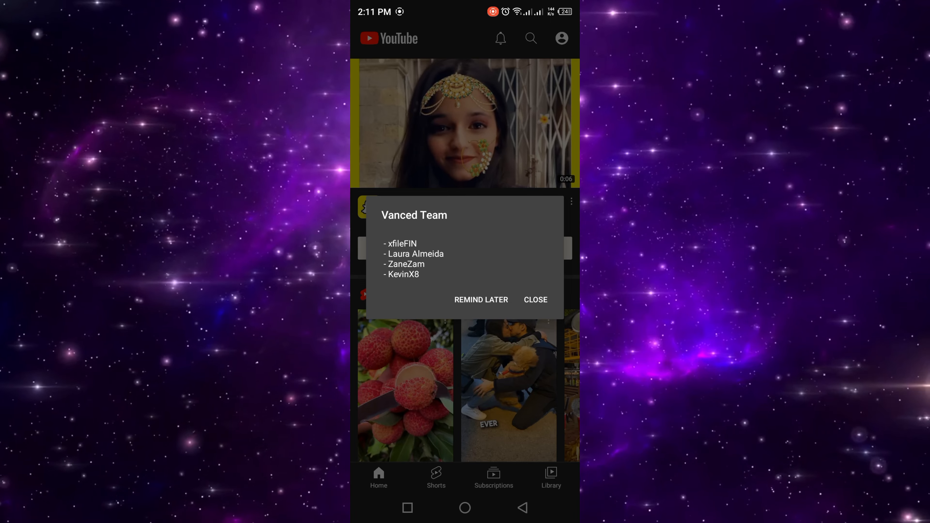
click(536, 300)
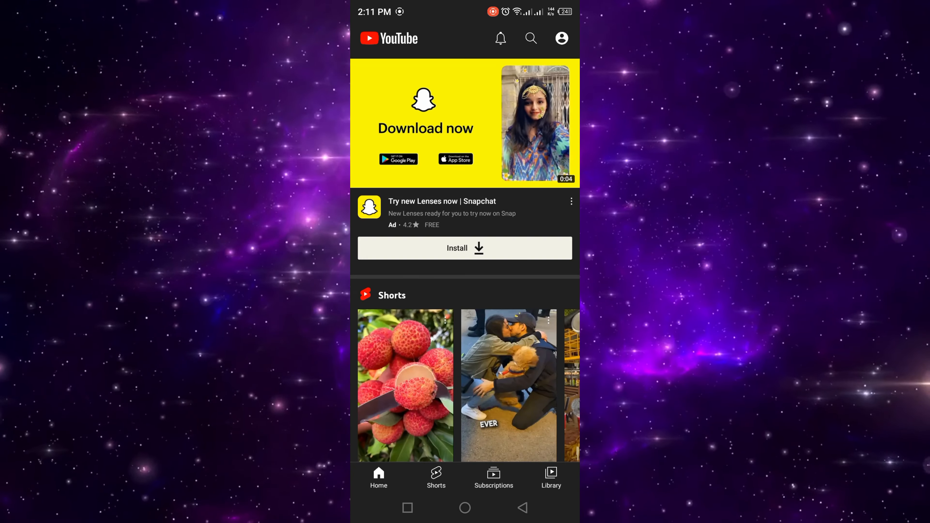
scroll(down, 3)
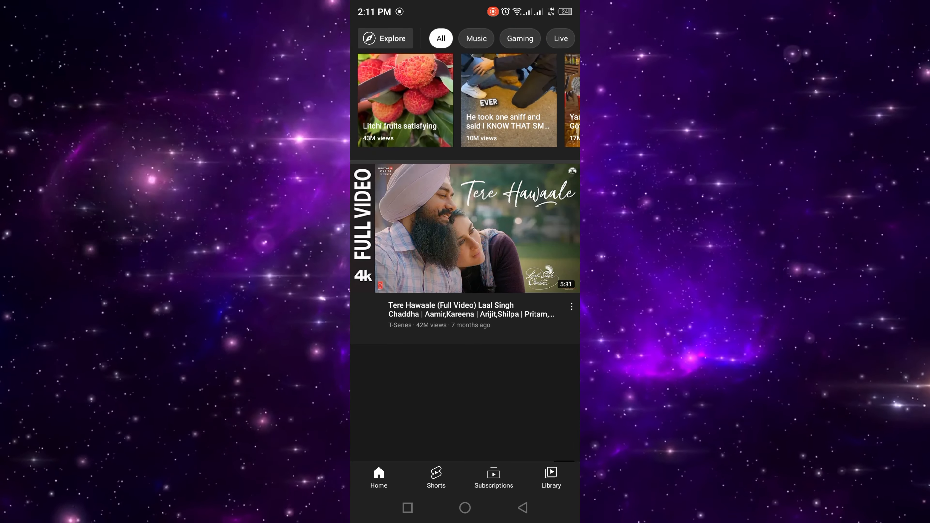
click(405, 102)
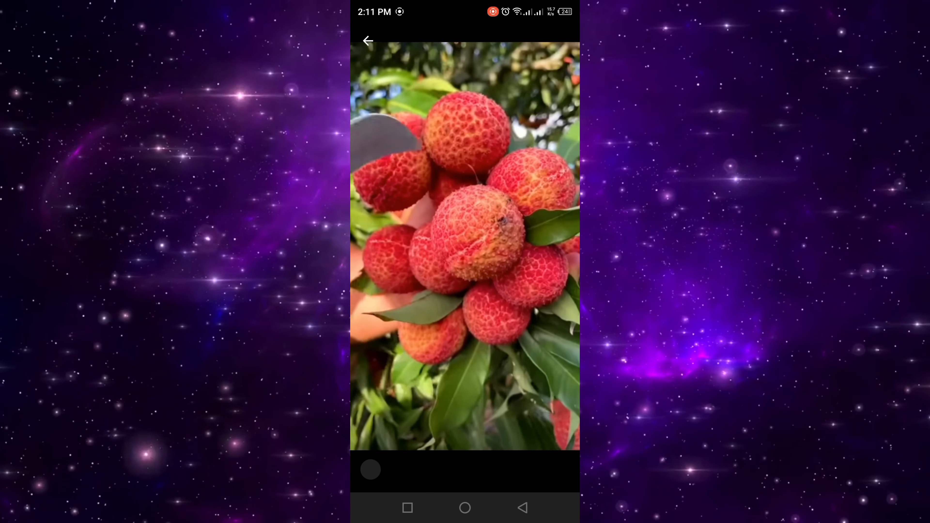